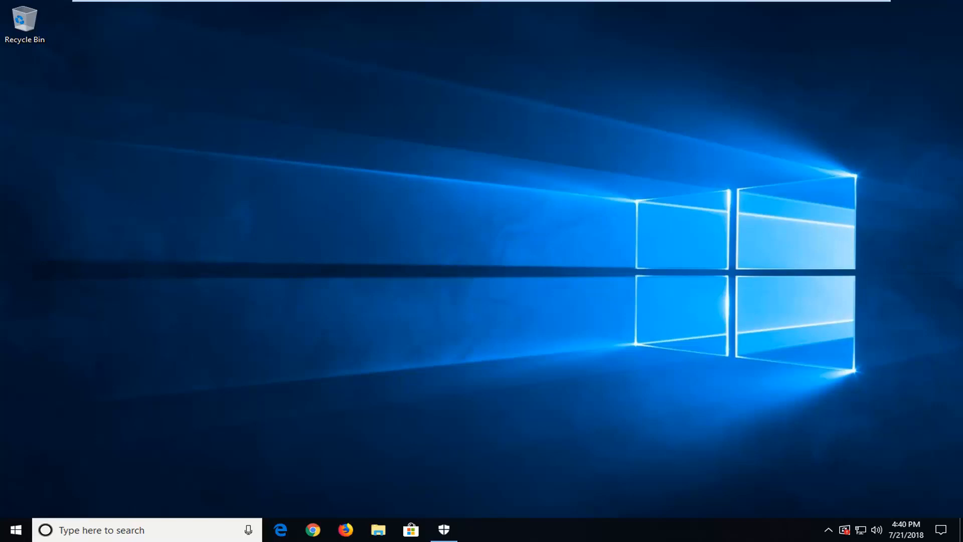
mouse_move(600, 538)
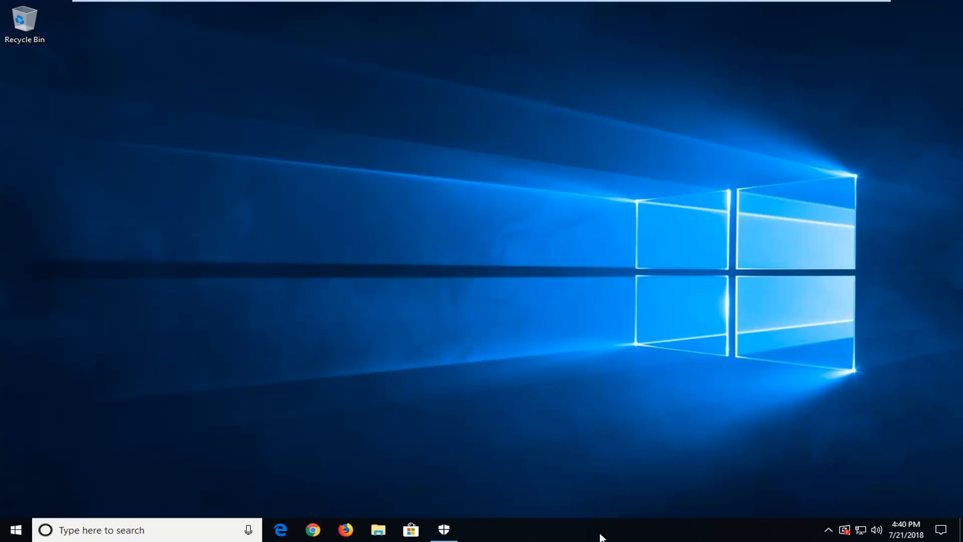
Launch Task Manager from the taskbar's right-click menu
right_click(601, 530)
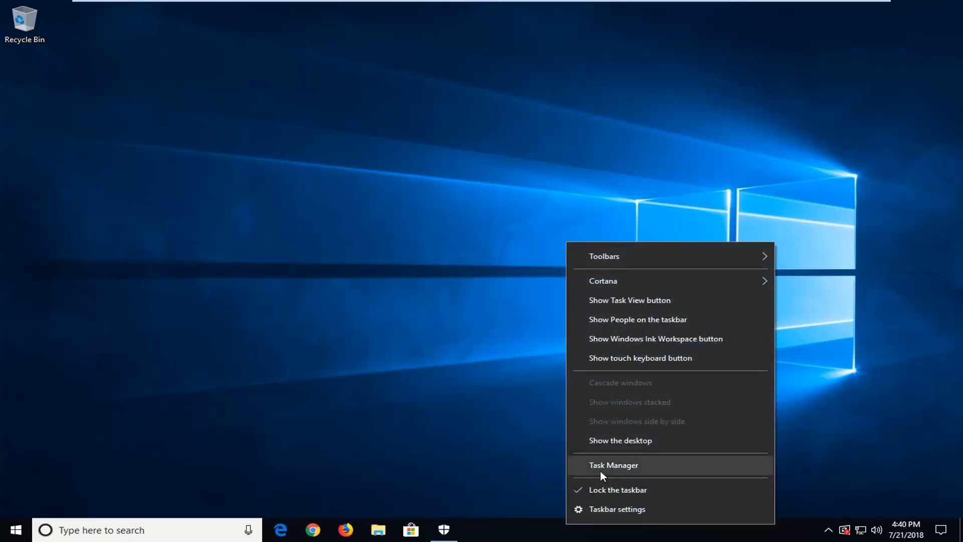
click(613, 465)
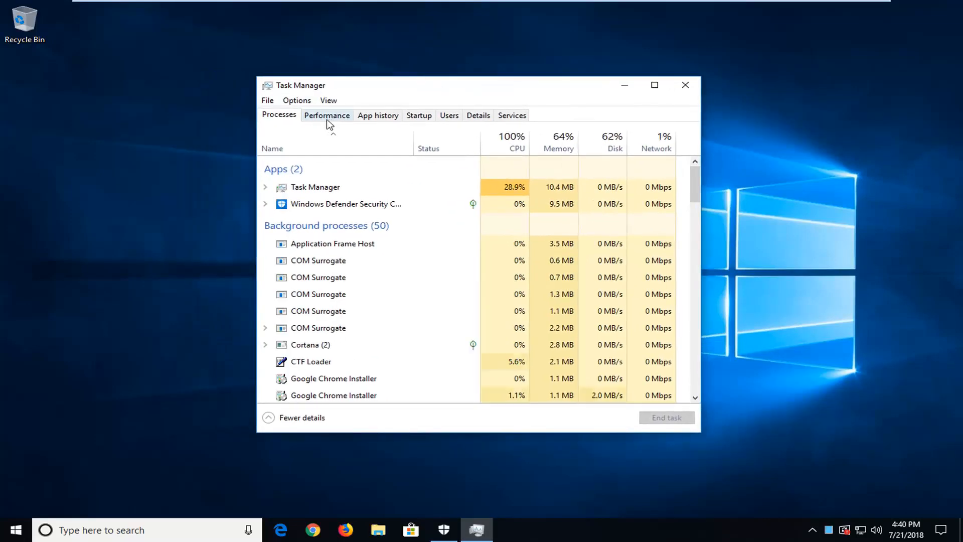
View Memory details including slots used on the Performance tab, then close Task Manager
click(326, 115)
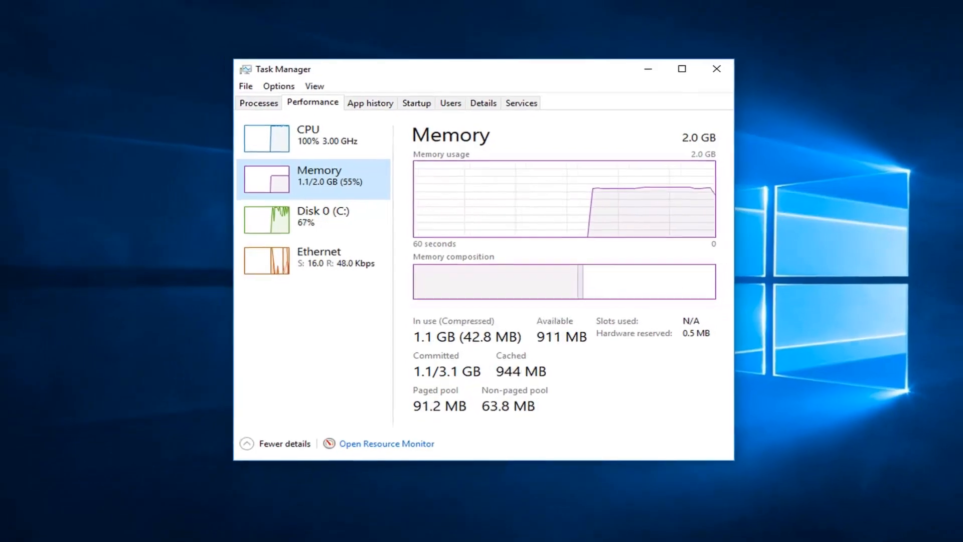
click(716, 68)
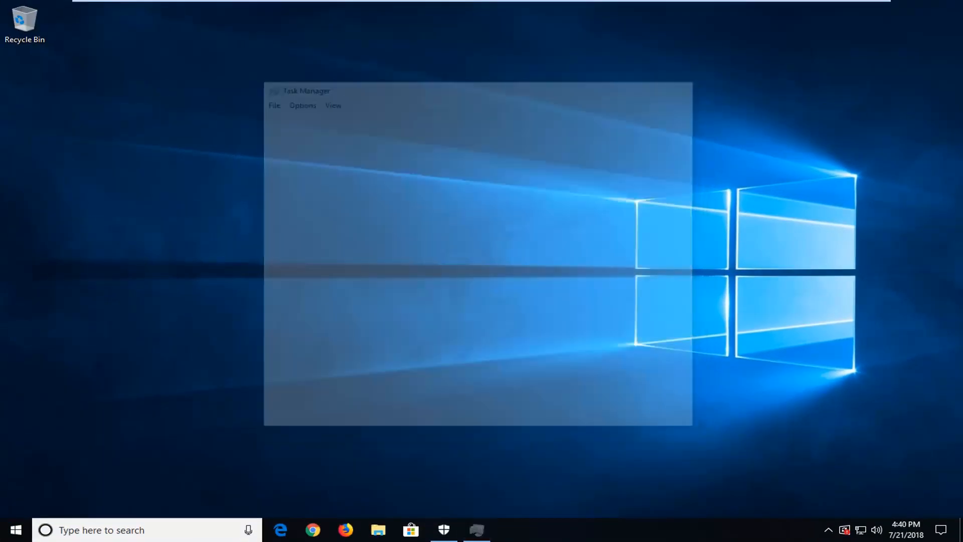